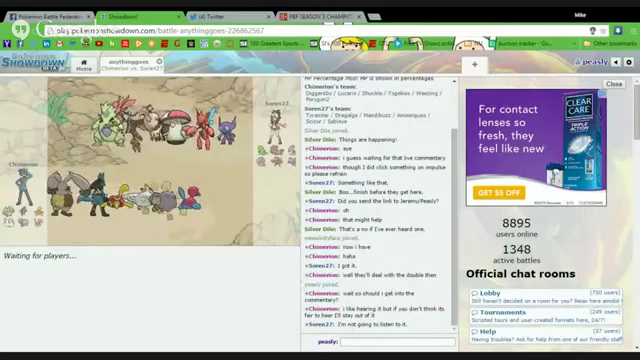
# Scroll the battle log downward to follow the opening turns through turn 5 under the sandstorm.
pyautogui.scroll(-3)
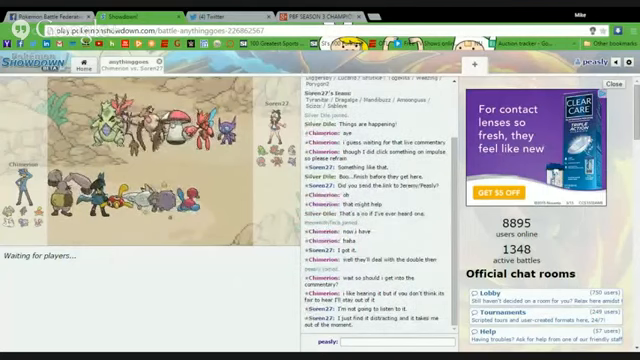
pyautogui.scroll(-3)
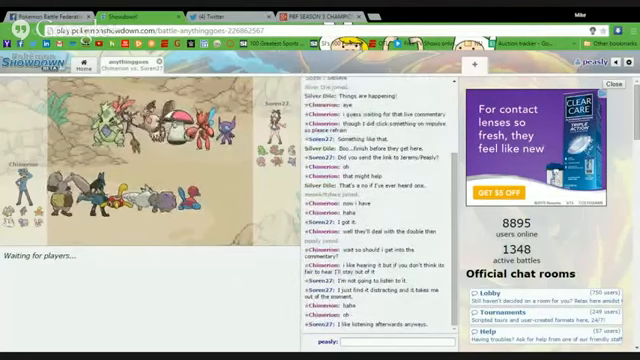
pyautogui.scroll(-3)
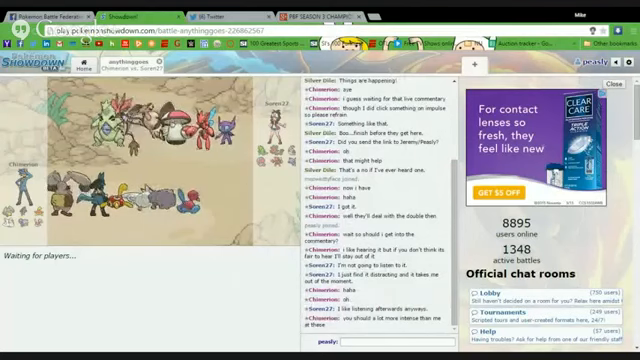
pyautogui.scroll(-3)
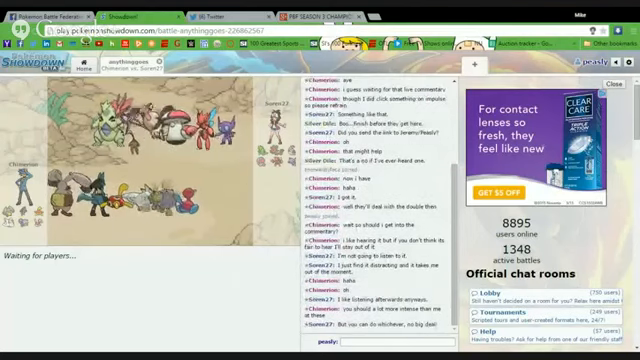
pyautogui.scroll(-3)
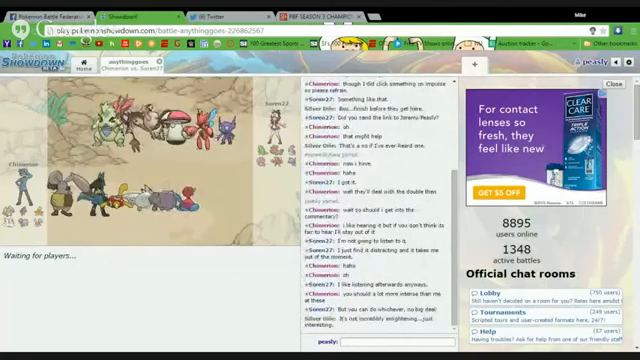
pyautogui.scroll(-3)
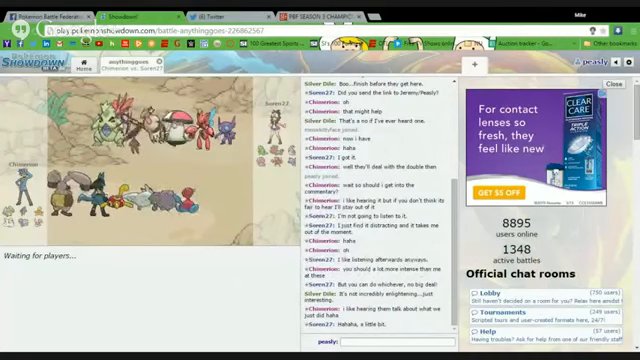
pyautogui.scroll(-3)
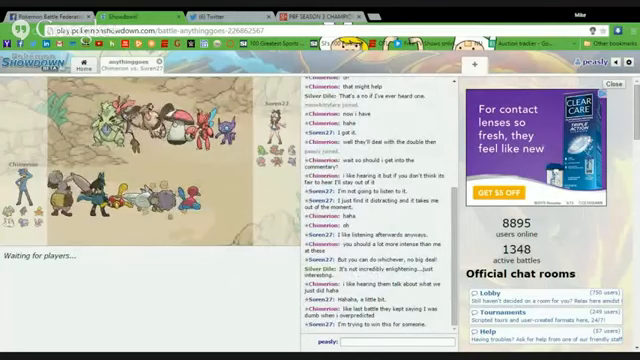
pyautogui.scroll(-3)
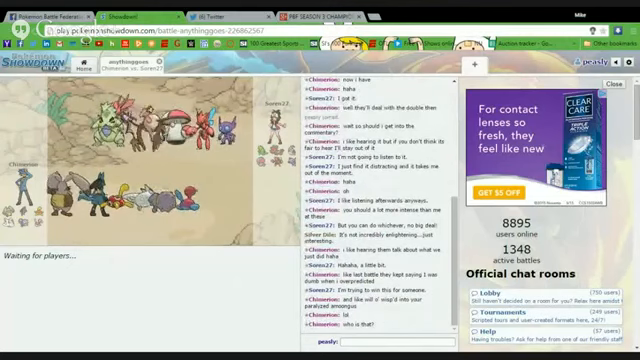
pyautogui.scroll(-3)
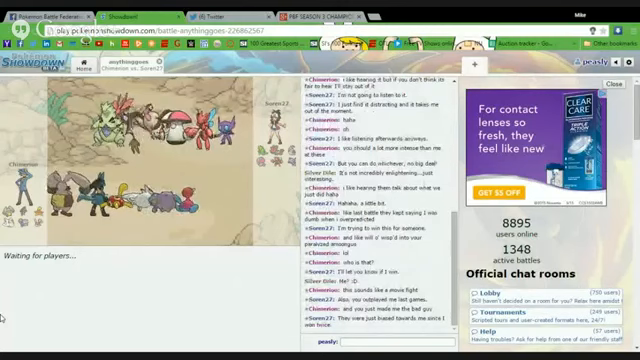
pyautogui.scroll(-3)
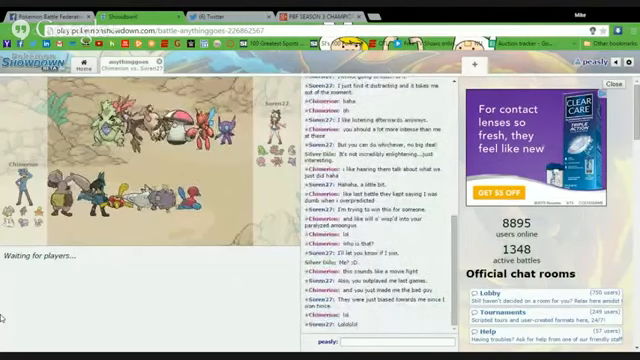
pyautogui.scroll(-3)
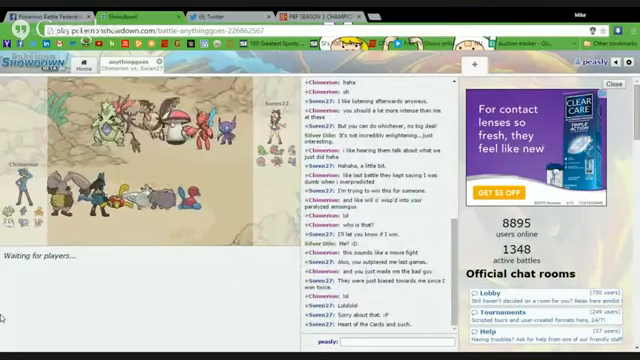
pyautogui.scroll(-3)
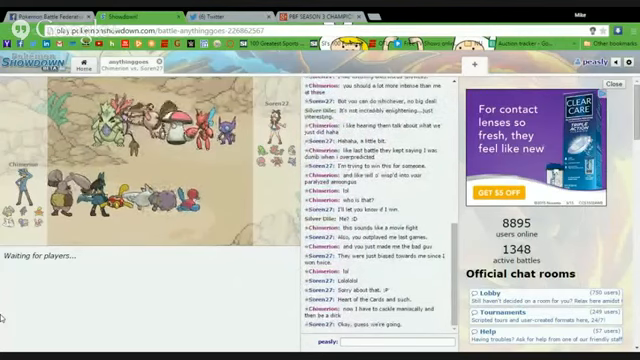
pyautogui.scroll(-3)
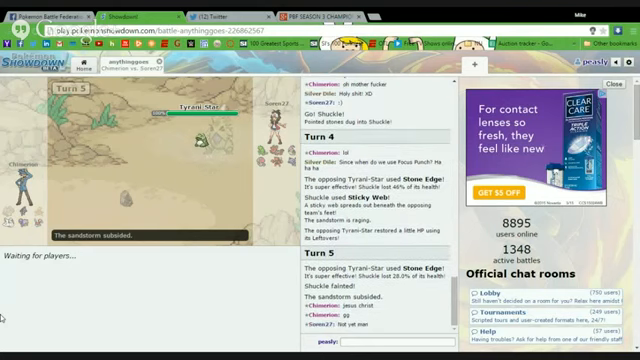
# Scroll the battle log down to follow turn 8 as Bullet Punch lands.
pyautogui.scroll(-3)
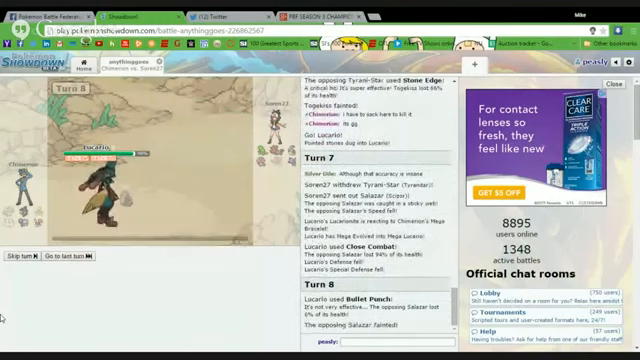
# Scroll the battle log down to follow turn 9 with Iron Tail and Will-O-Wisp.
pyautogui.click(24, 260)
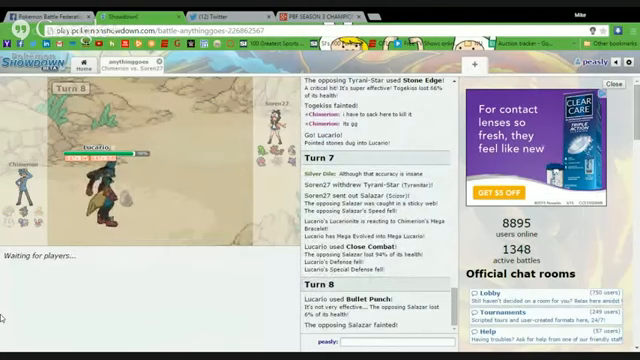
pyautogui.scroll(-3)
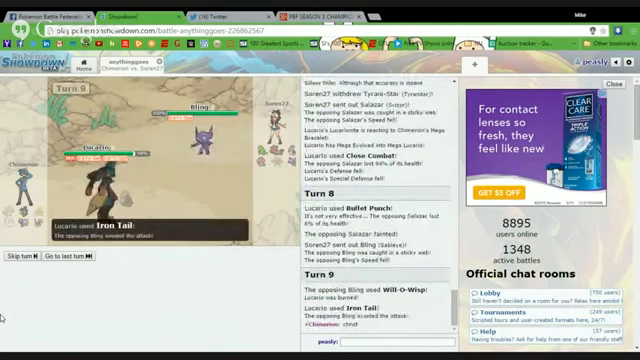
# Scroll the battle log down through turn 19 until the 'won the battle' message appears.
pyautogui.scroll(-3)
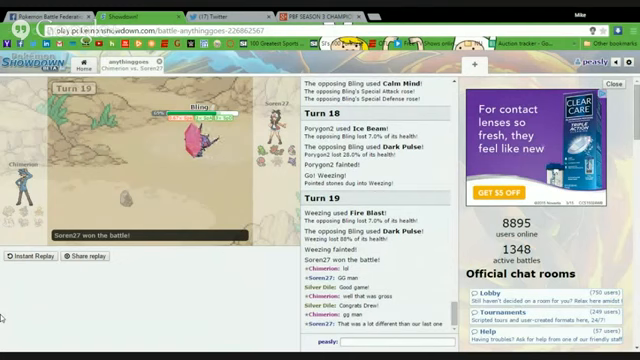
pyautogui.scroll(-3)
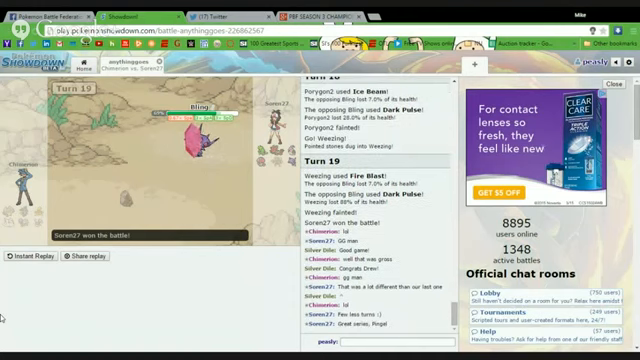
# Scroll the battle chat down to read spectators' first congratulation messages after the win.
pyautogui.scroll(-3)
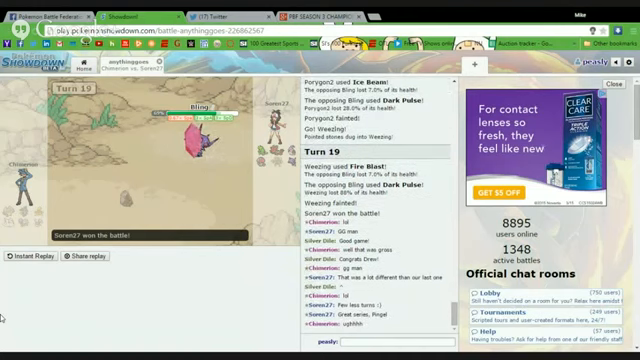
pyautogui.scroll(-3)
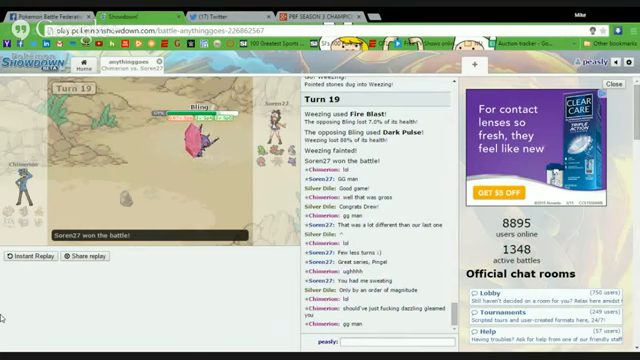
pyautogui.scroll(-3)
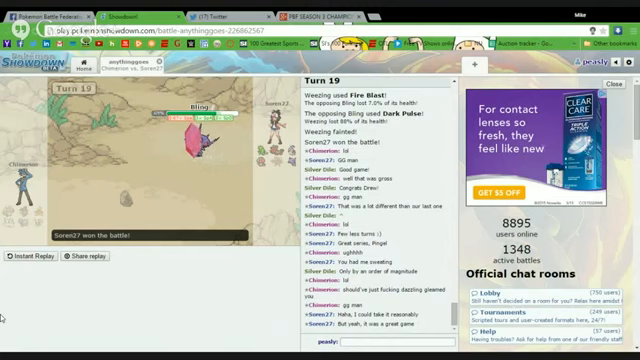
# Scroll the chat further down to follow the newest congratulations and comments.
pyautogui.scroll(-3)
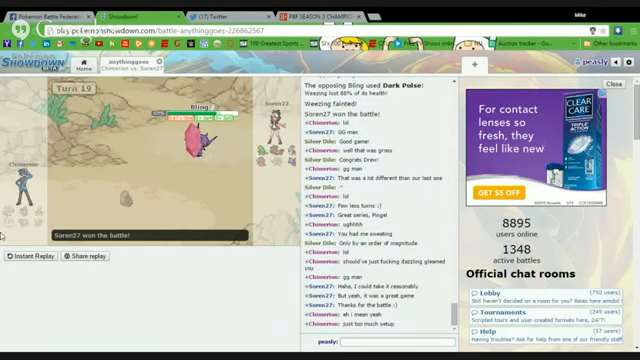
pyautogui.scroll(-3)
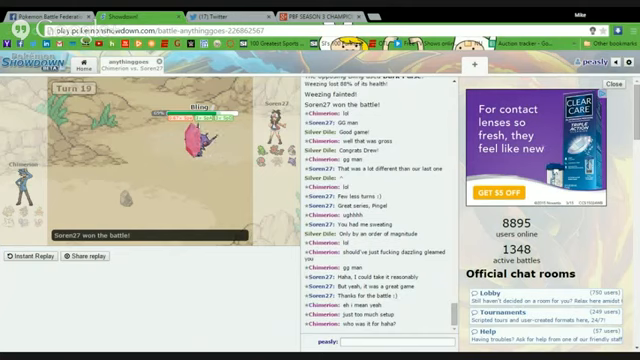